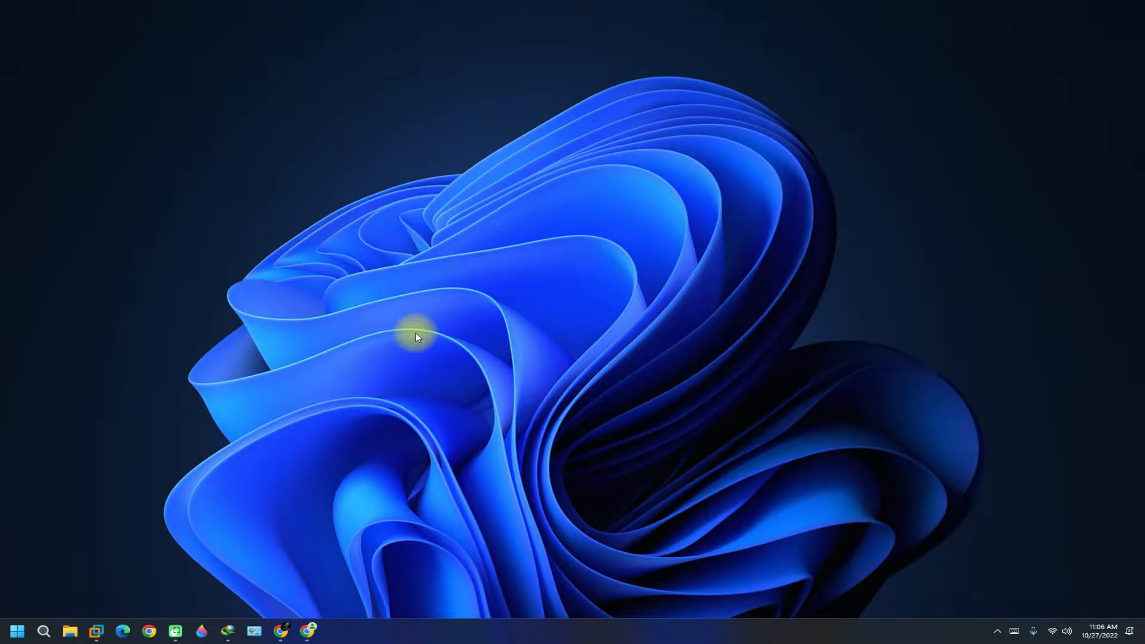
pyautogui.moveTo(319, 578)
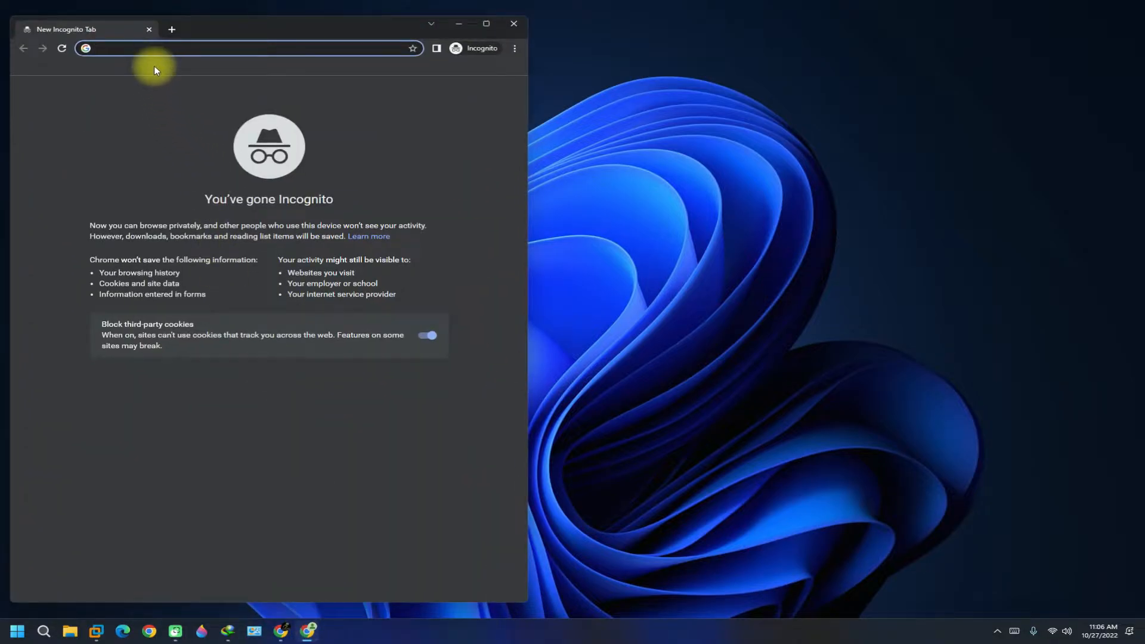
# - Load python.org in an Incognito window and reach its Download section
pyautogui.write('python.org')
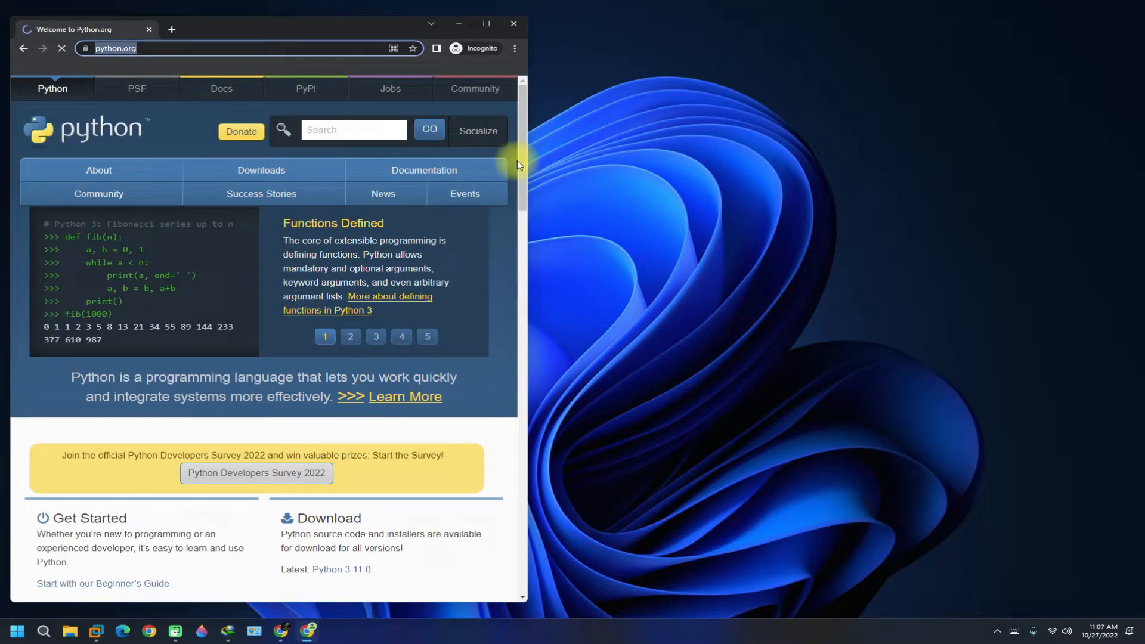
pyautogui.scroll(-3)
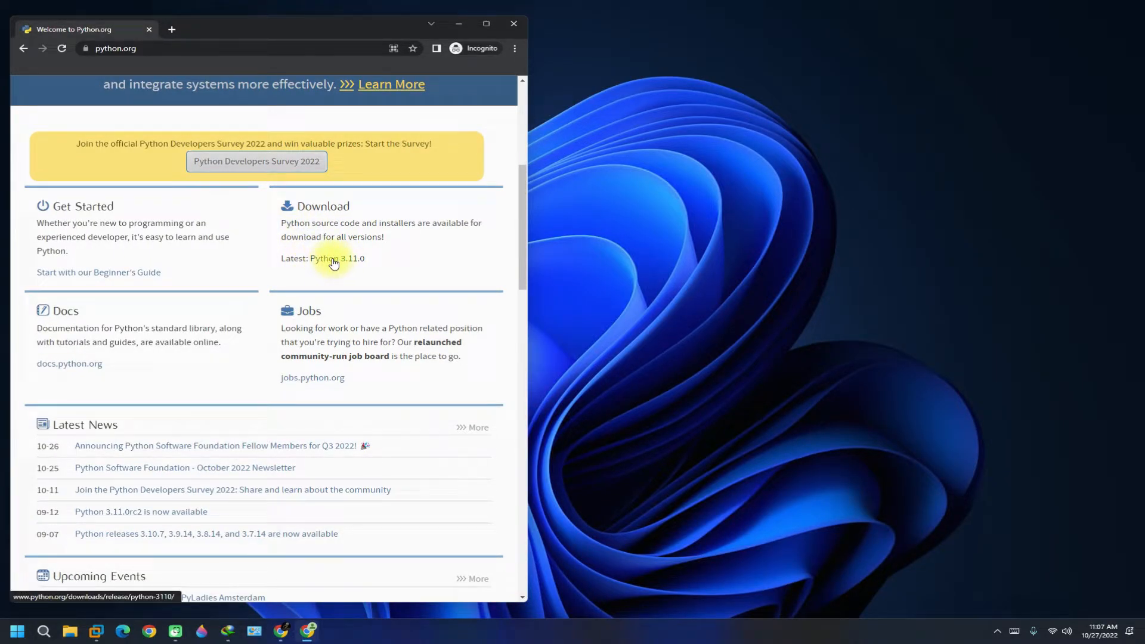
# - From the Python 3.11.0 release page's Files table, download 'Windows installer (64-bit)'
pyautogui.click(333, 258)
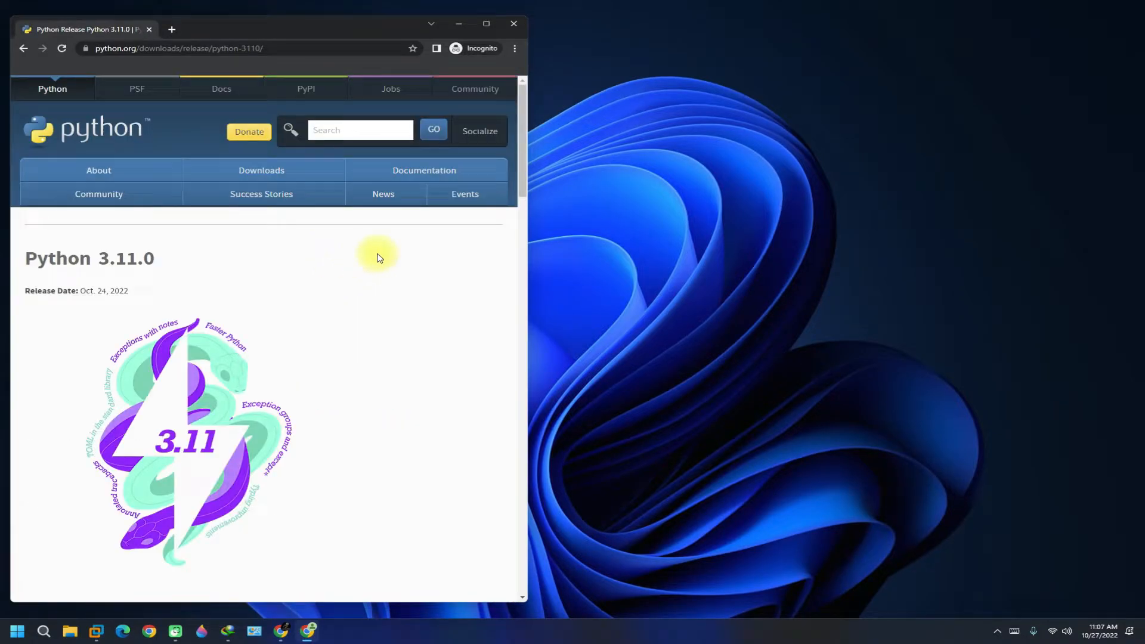
pyautogui.scroll(-3)
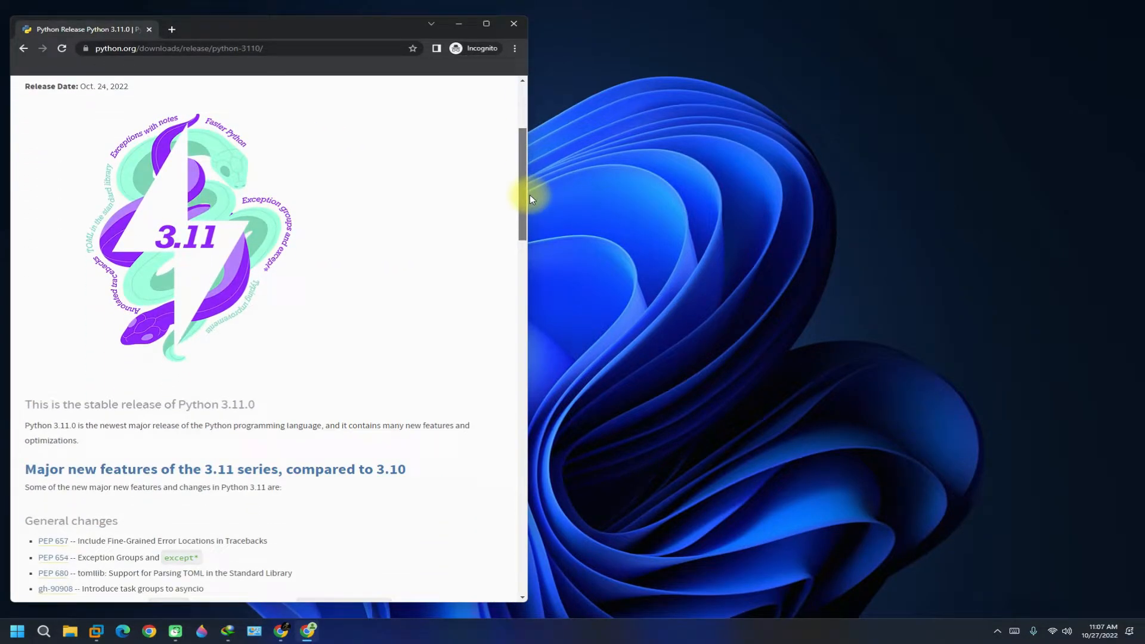
pyautogui.scroll(-3)
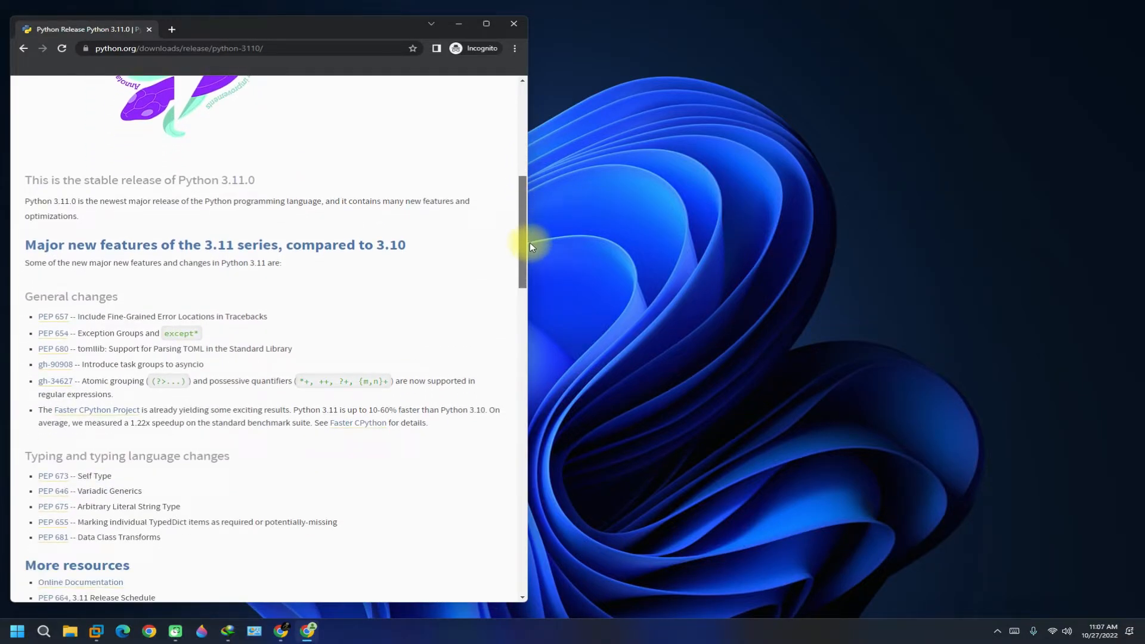
pyautogui.scroll(-3)
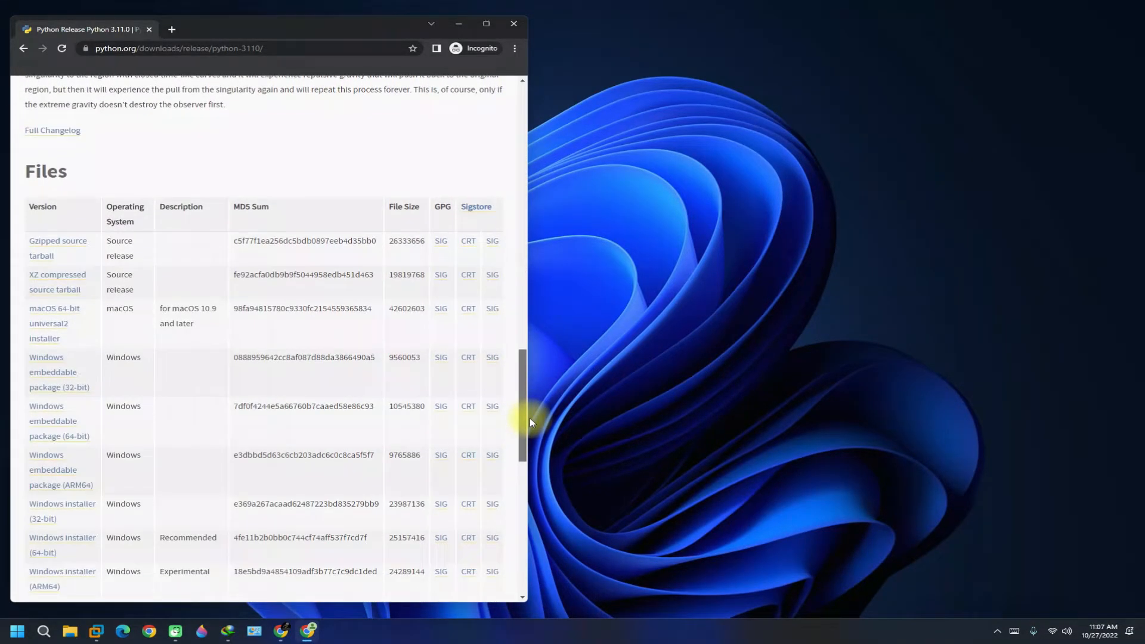
pyautogui.scroll(-3)
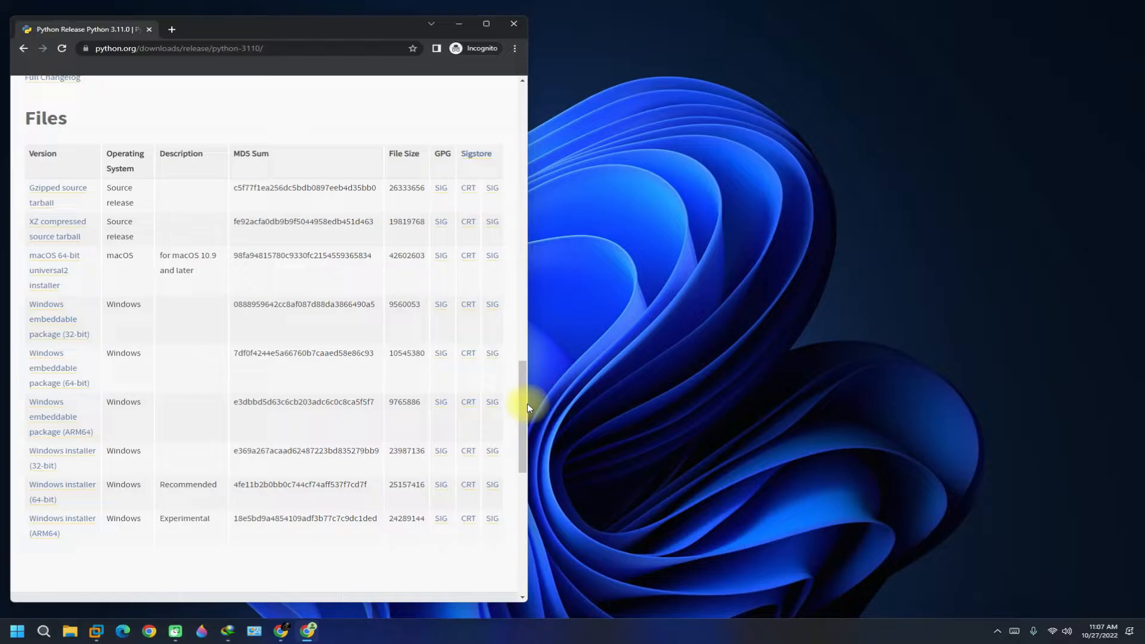
pyautogui.moveTo(359, 374)
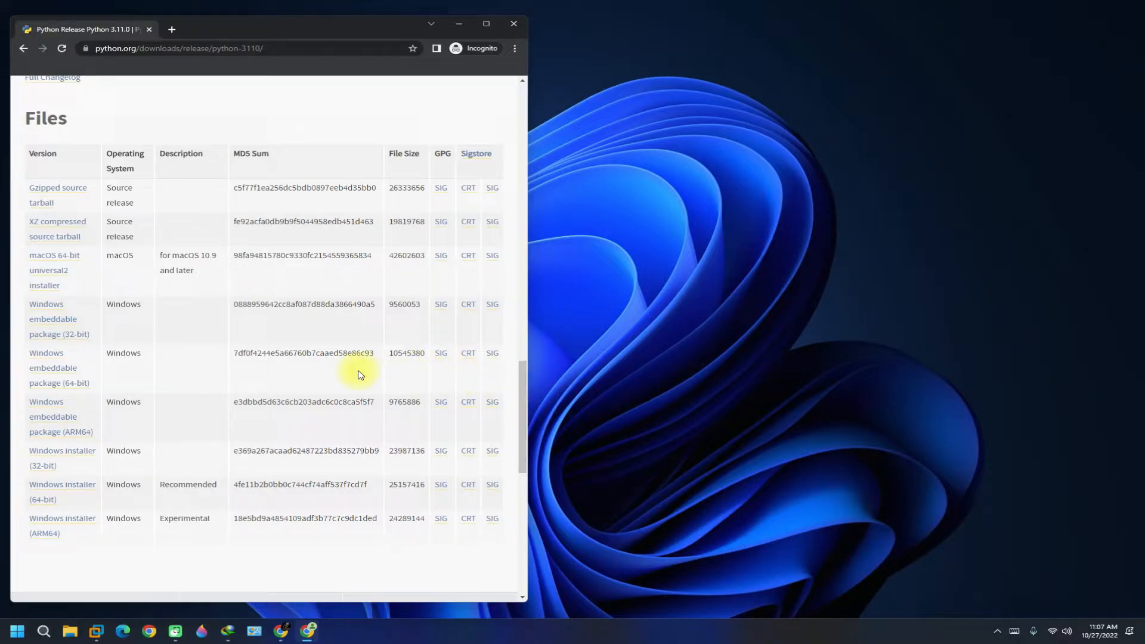
pyautogui.moveTo(57, 499)
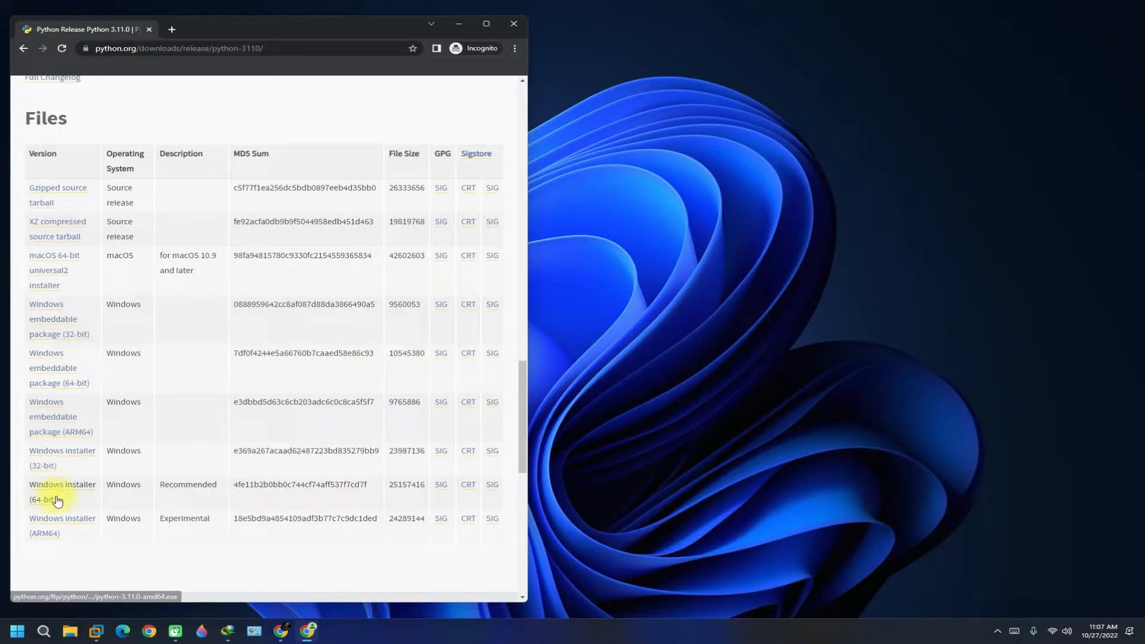
pyautogui.moveTo(87, 493)
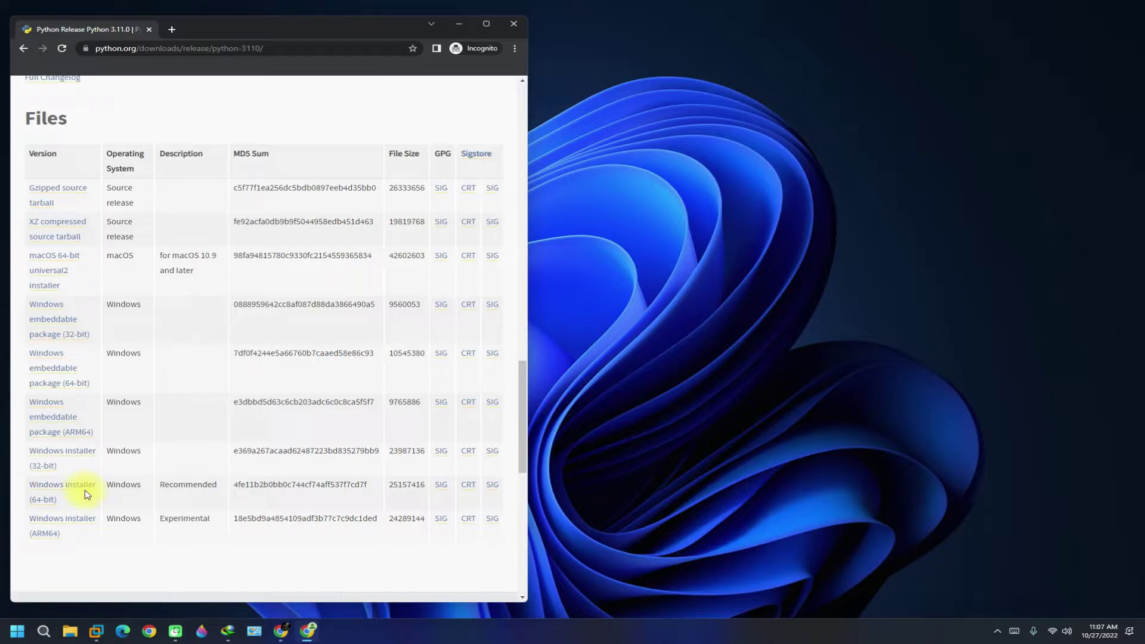
pyautogui.click(62, 484)
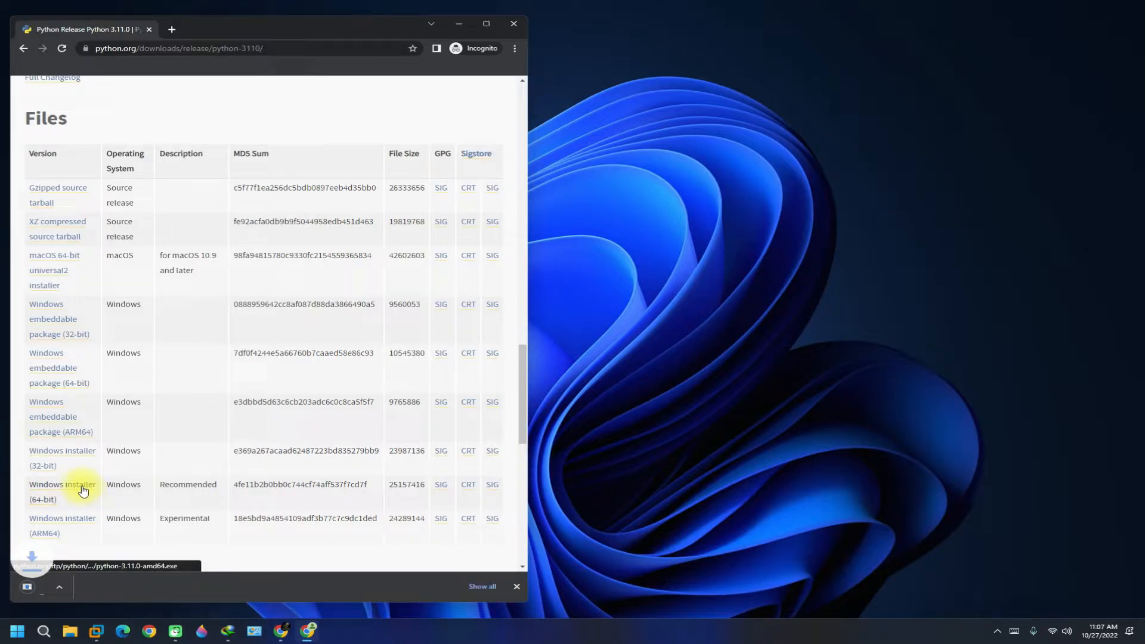
pyautogui.click(62, 491)
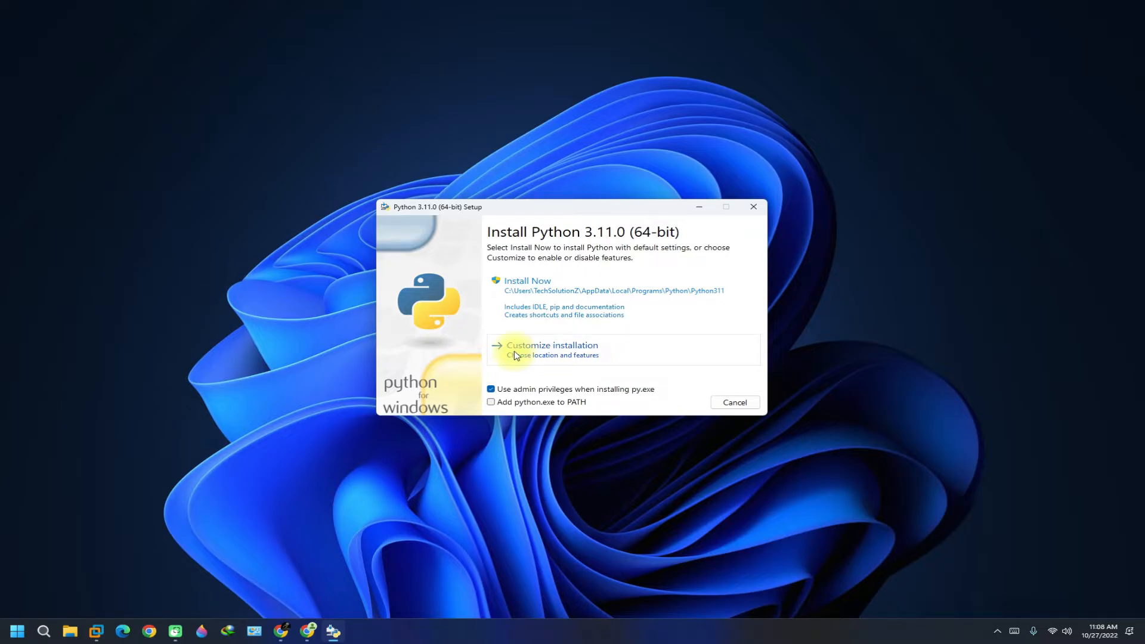
pyautogui.moveTo(565, 360)
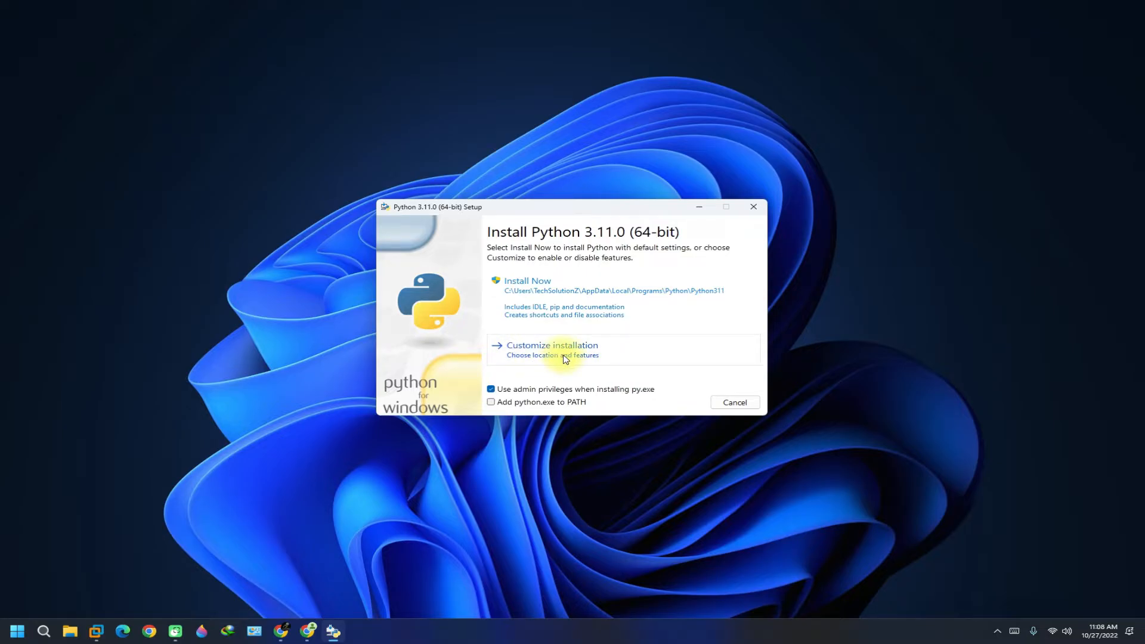
# - Enable 'Add python.exe to PATH' and choose Customize installation
pyautogui.click(491, 402)
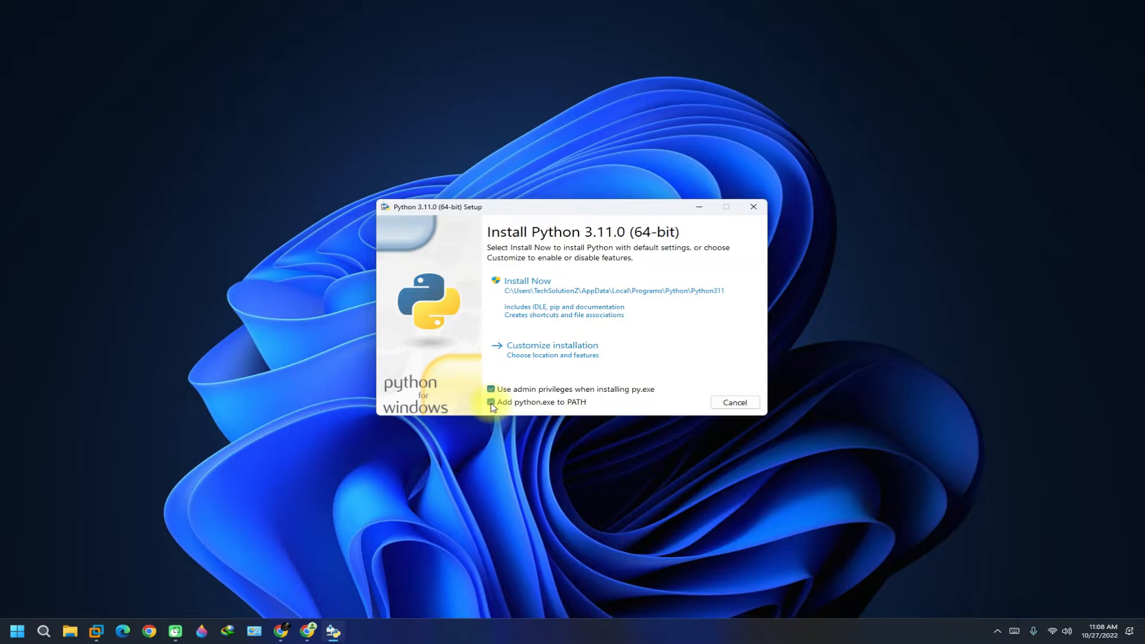
pyautogui.click(492, 402)
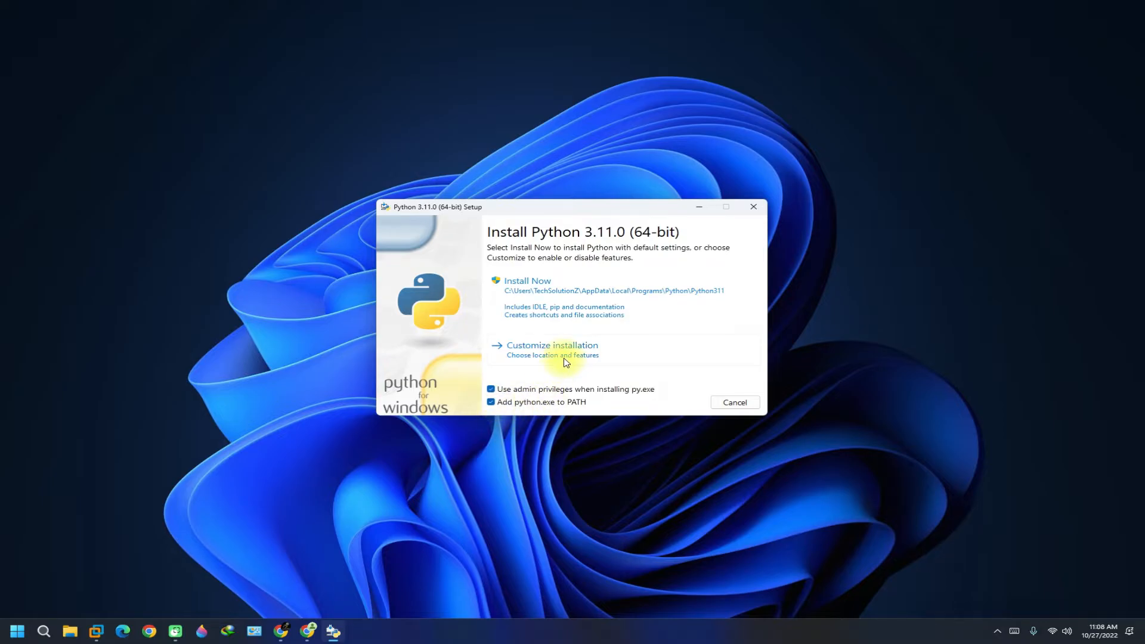
pyautogui.click(552, 345)
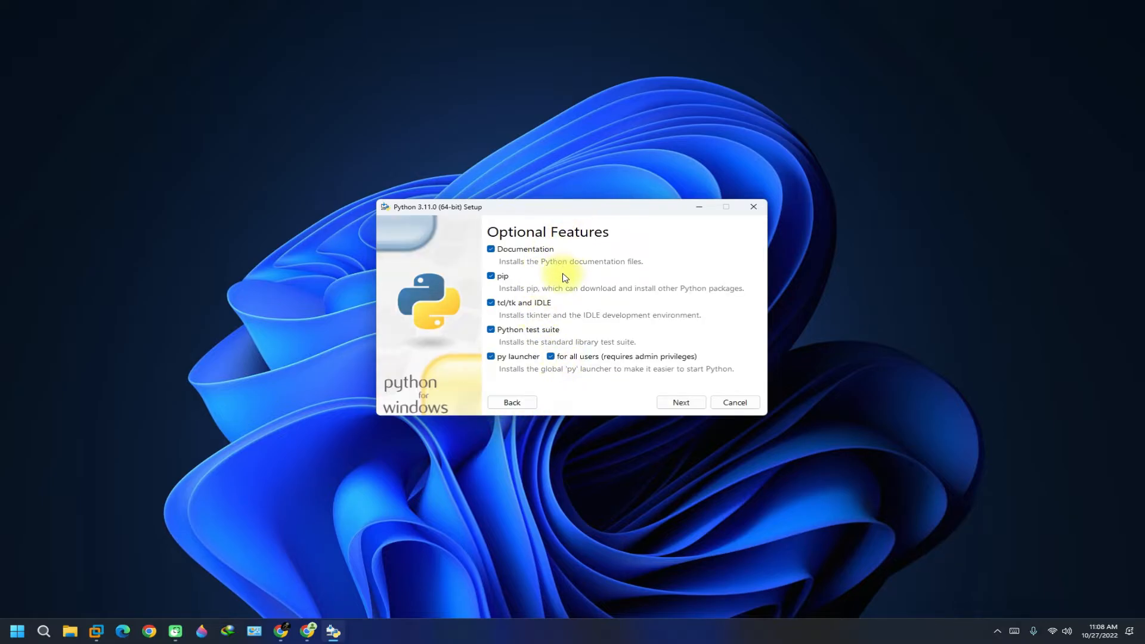
pyautogui.moveTo(567, 330)
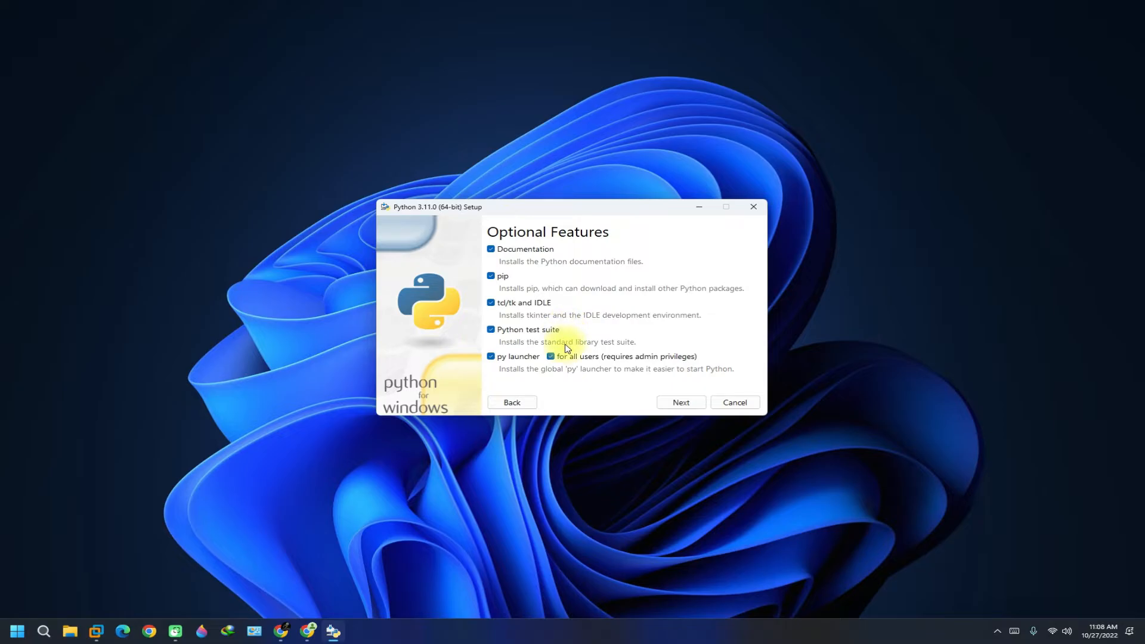
# - Leave all Optional Features checked and continue to Advanced Options
pyautogui.click(681, 401)
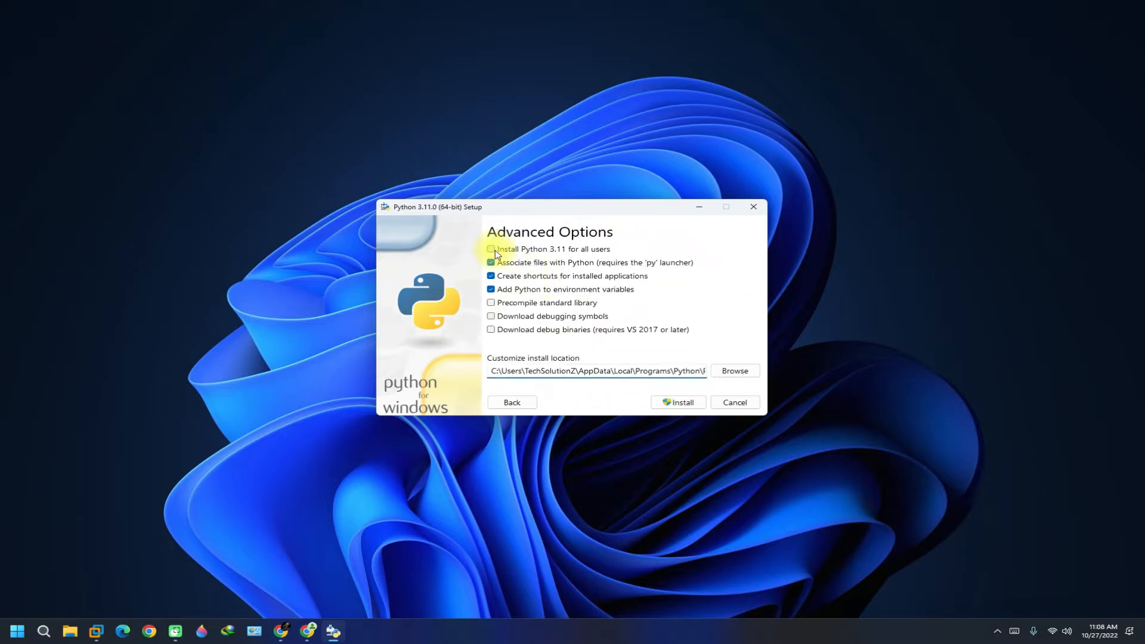
# - Install Python 3.11 for all users into C:\Program Files\Python311 with environment variables added
pyautogui.click(491, 249)
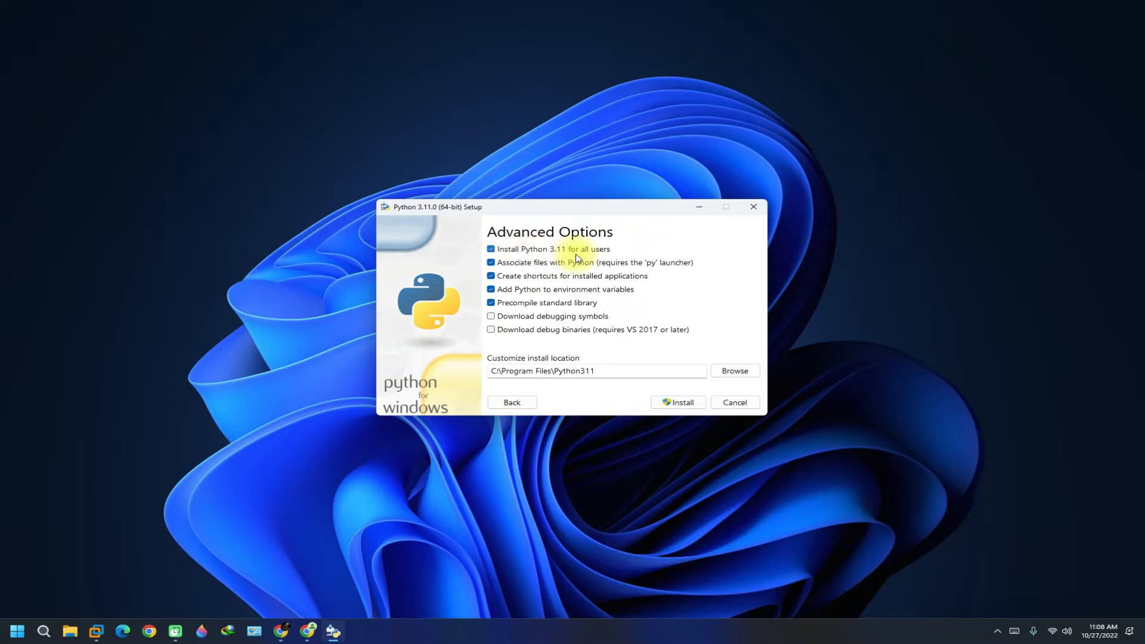
pyautogui.moveTo(589, 294)
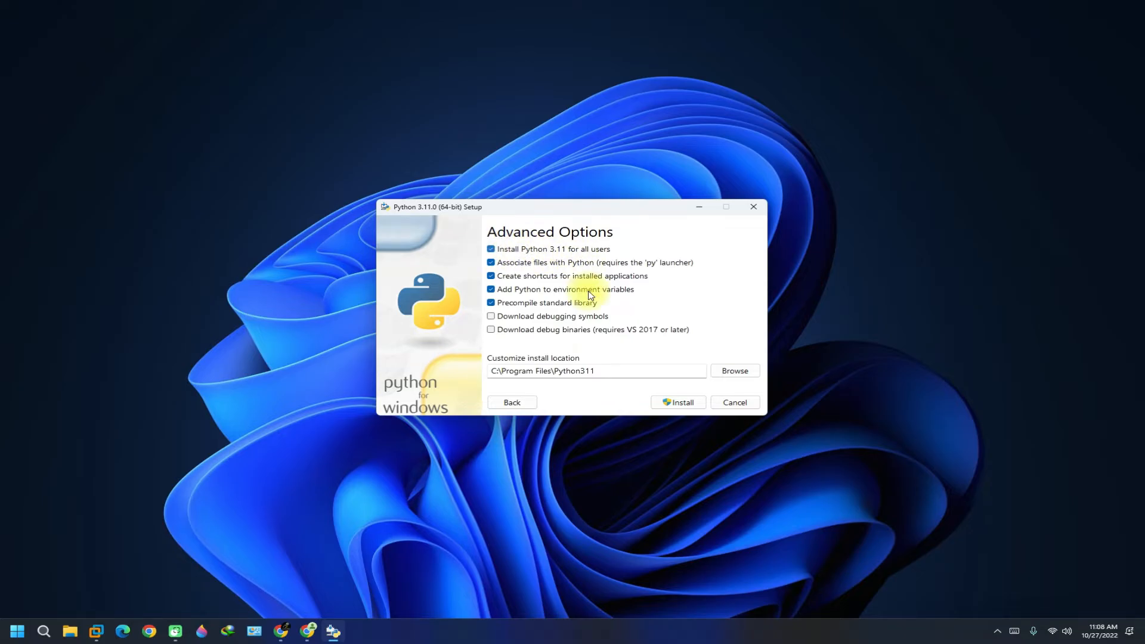
pyautogui.click(677, 402)
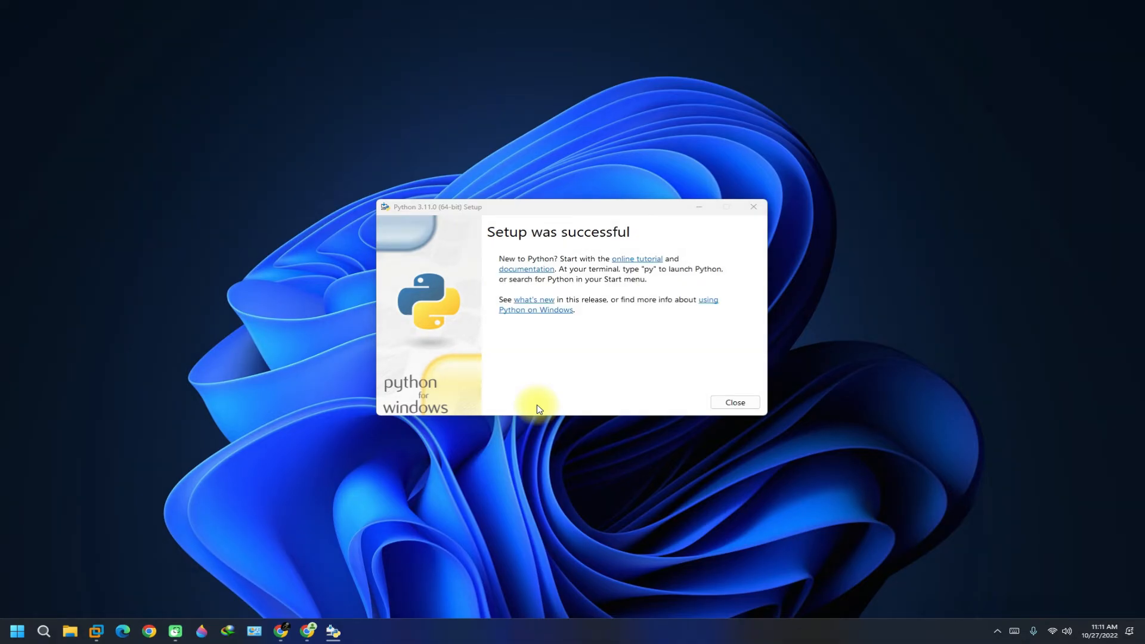
# - Close the finished Setup and open a PowerShell terminal from the desktop
pyautogui.click(735, 402)
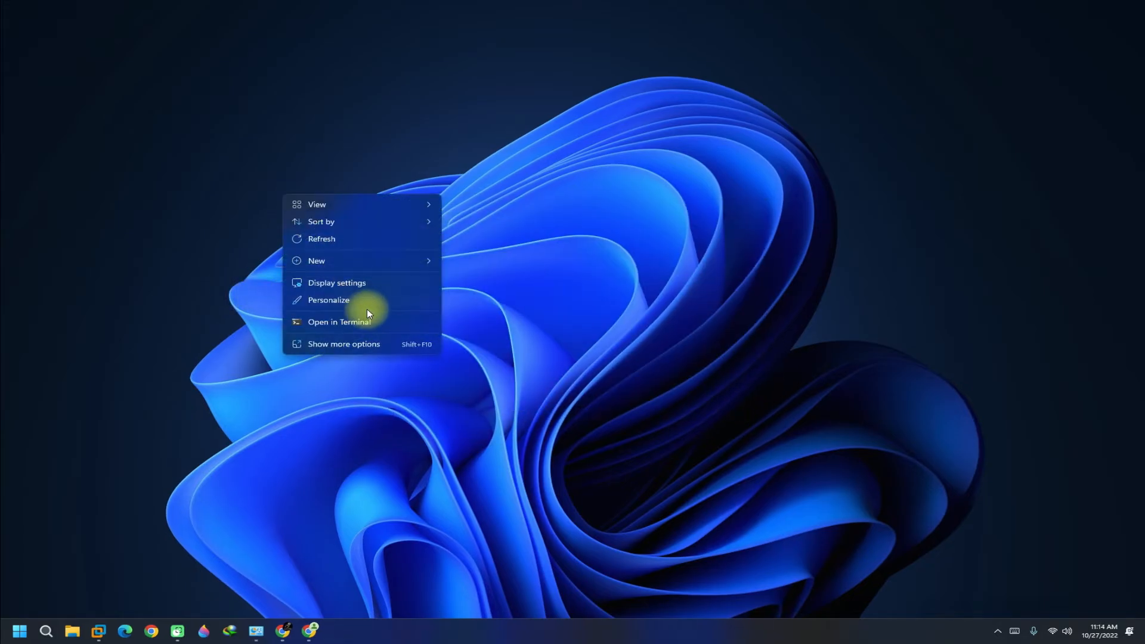
pyautogui.click(341, 322)
pyautogui.write('python --v')
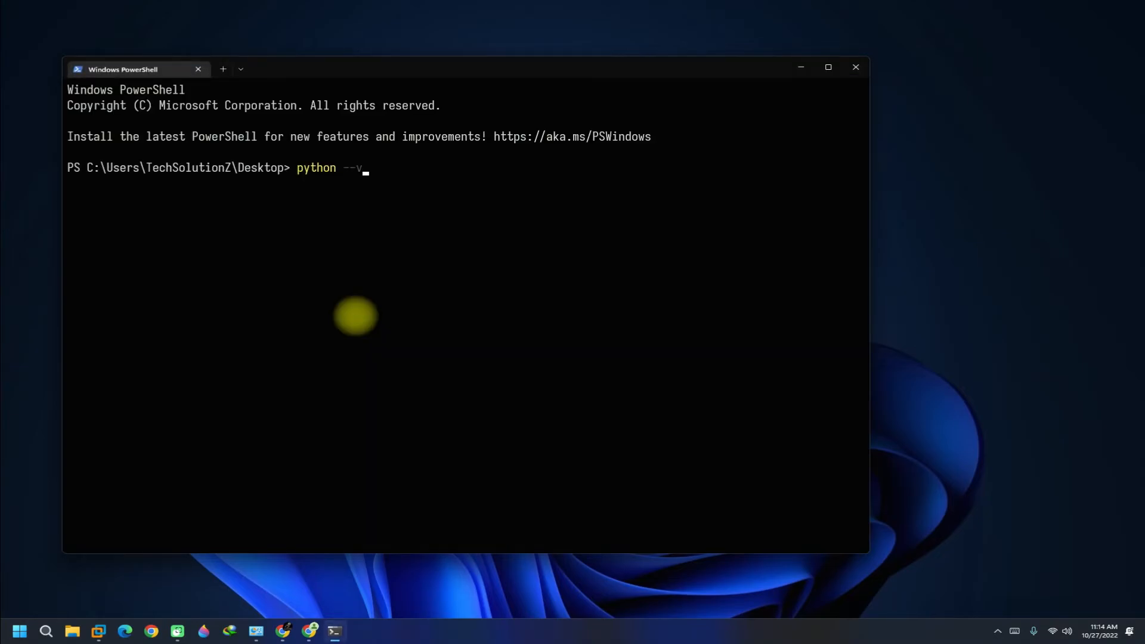
# - Run python --version, which reports Python 3.11.0, and begin typing py
pyautogui.press('Enter')
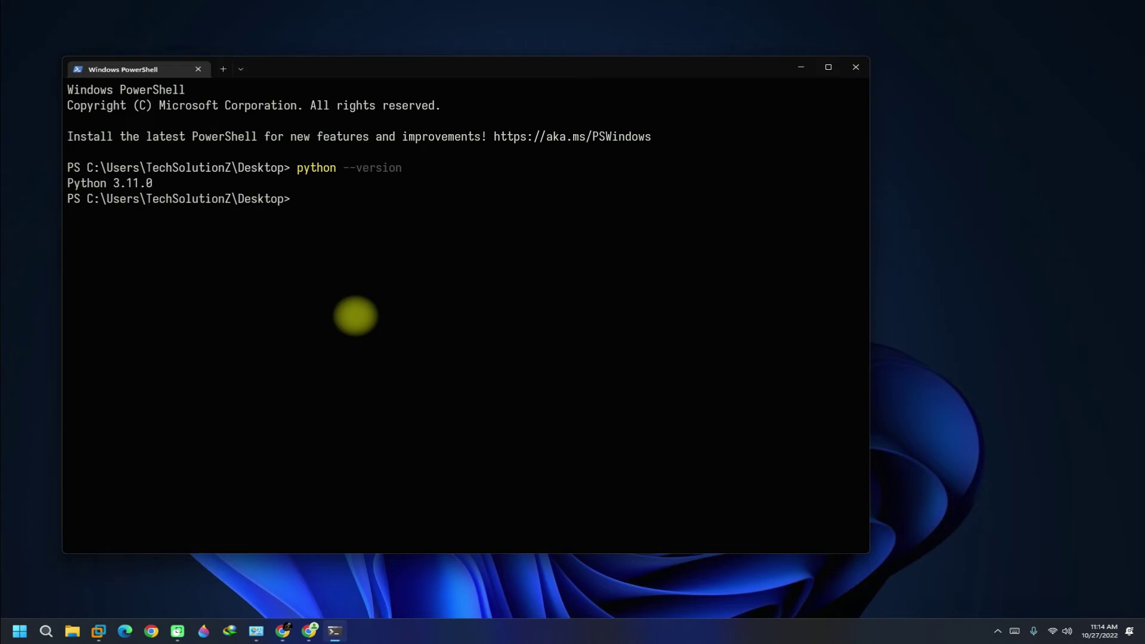
pyautogui.write('py')
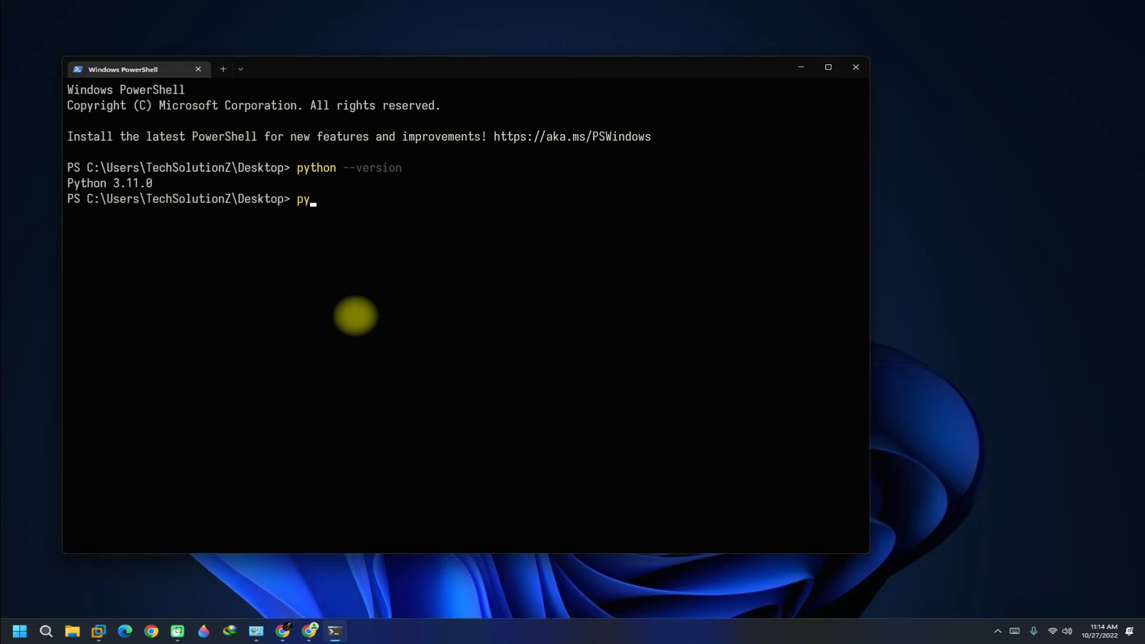
# - Launch py, run print("TechSolutionZ") in the interpreter, then type exit
pyautogui.press('Enter')
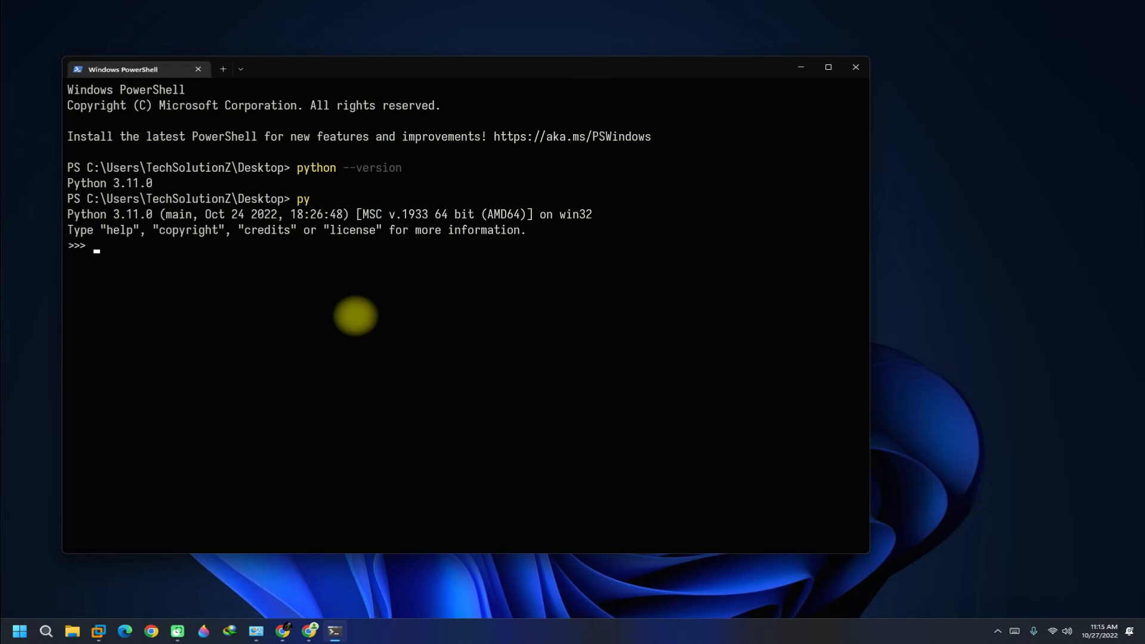
pyautogui.write('print("')
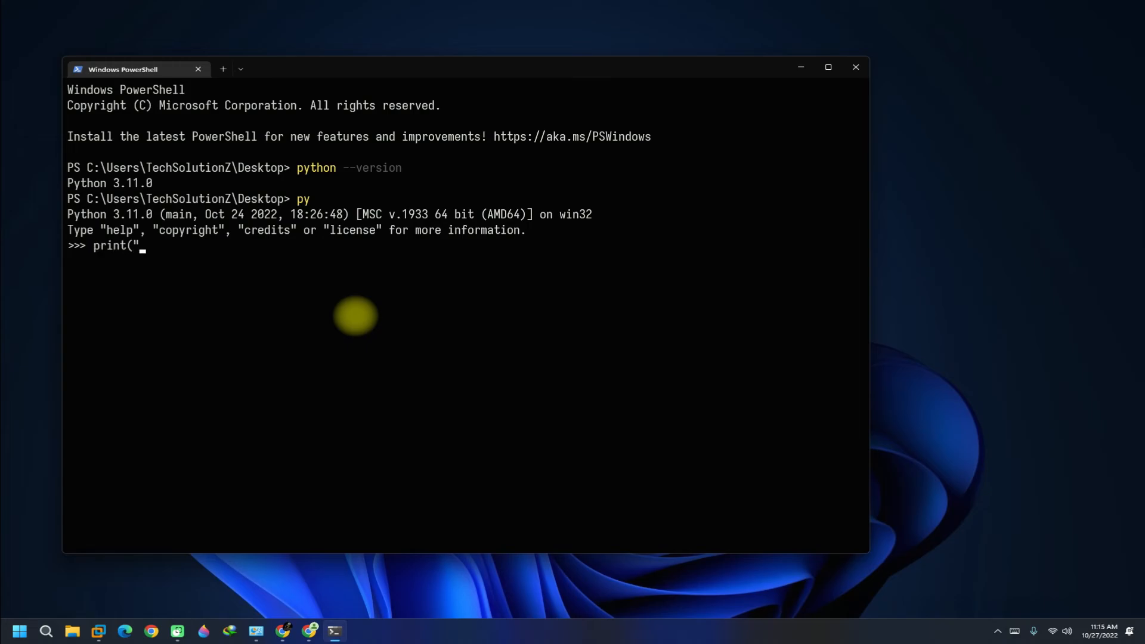
pyautogui.write('TechSo')
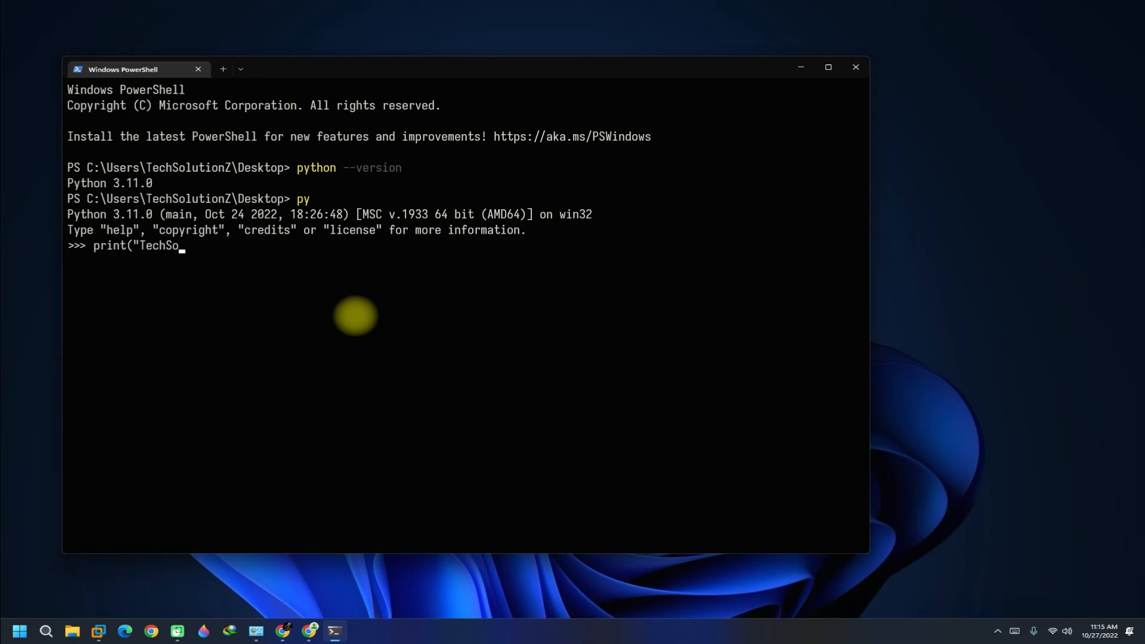
pyautogui.write('lutionZ')
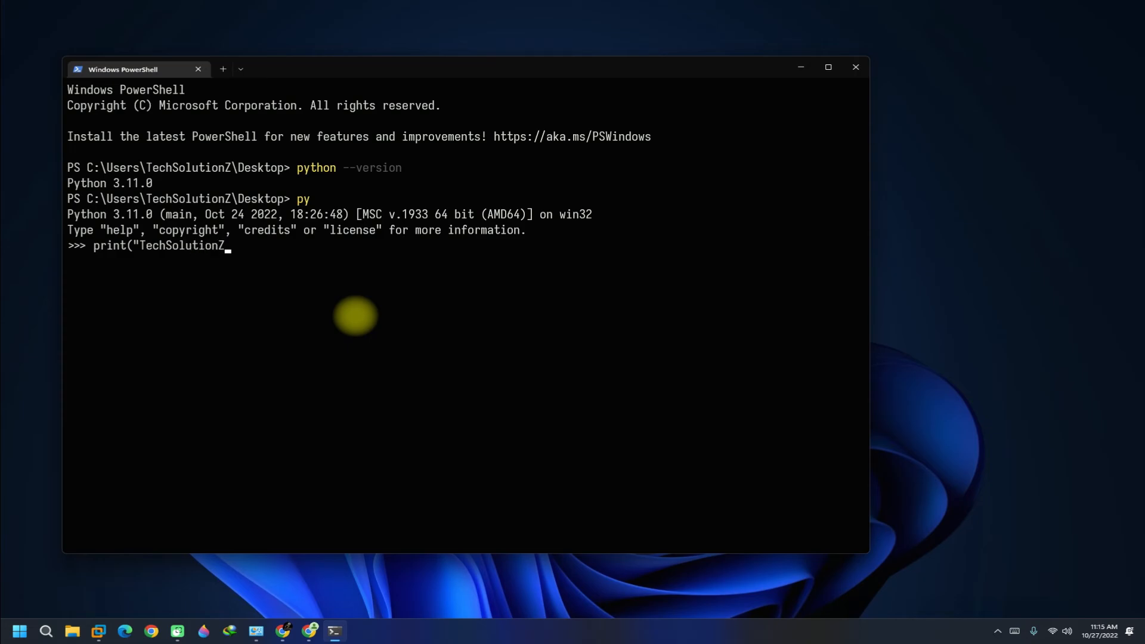
pyautogui.press('Enter')
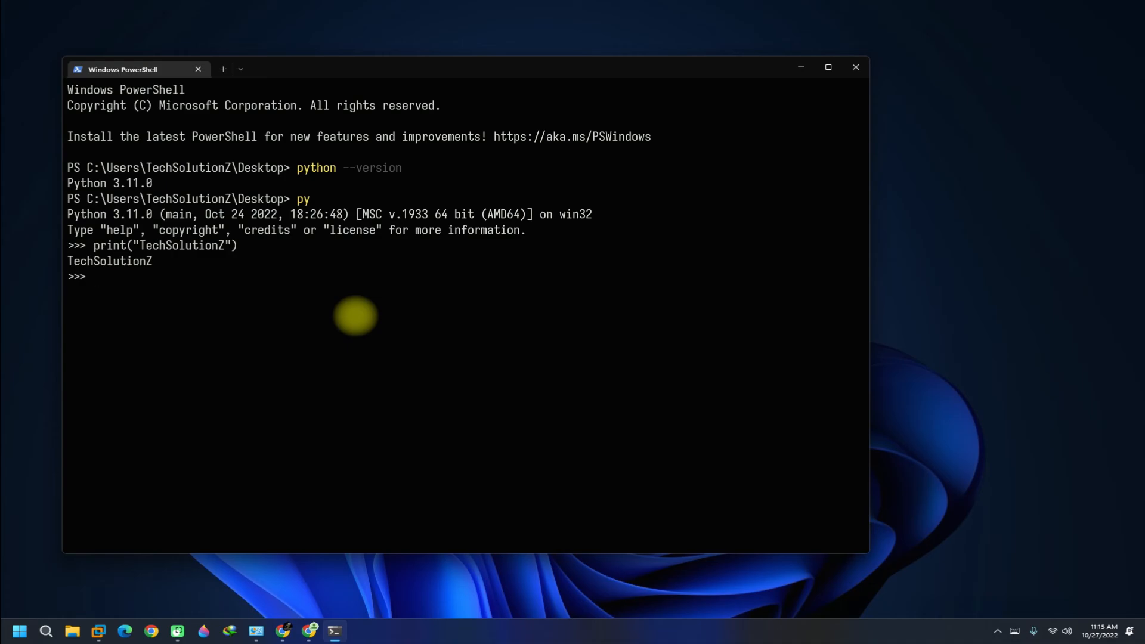
pyautogui.write('exit')
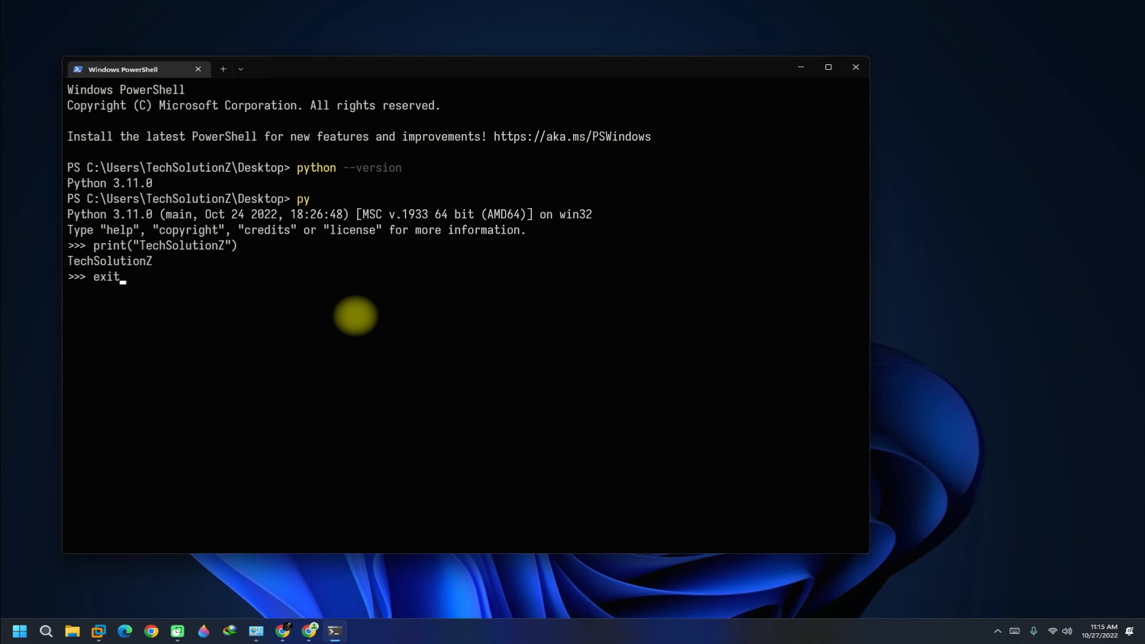